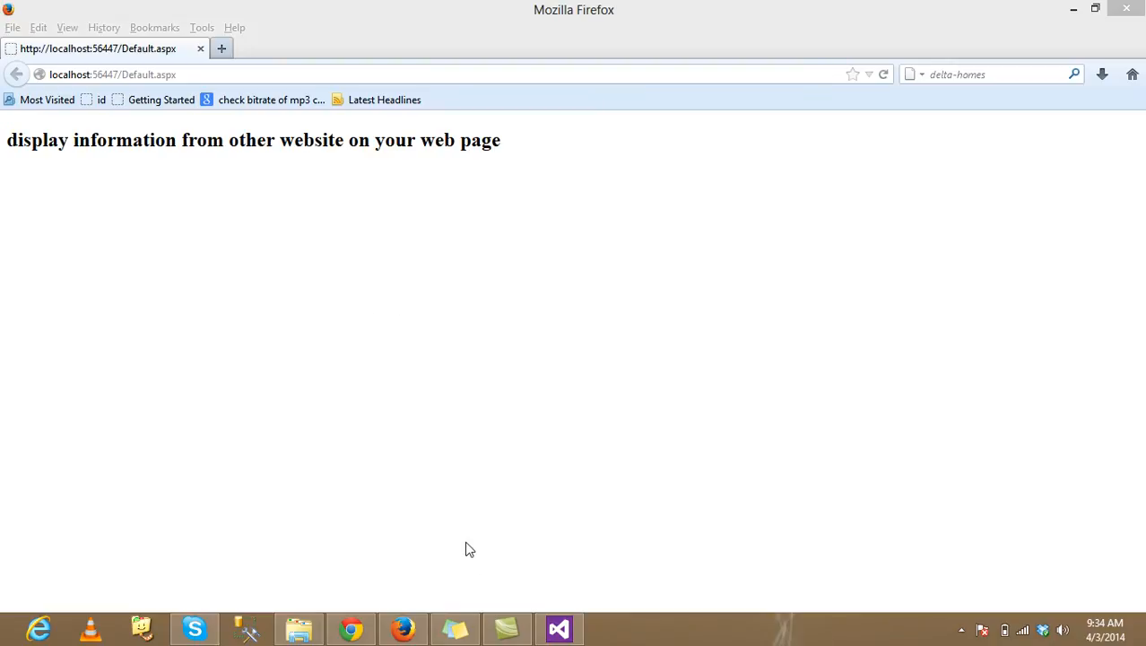
Add a Literal control with ID Literal1 in the div below the h2 heading
left_click(559, 628)
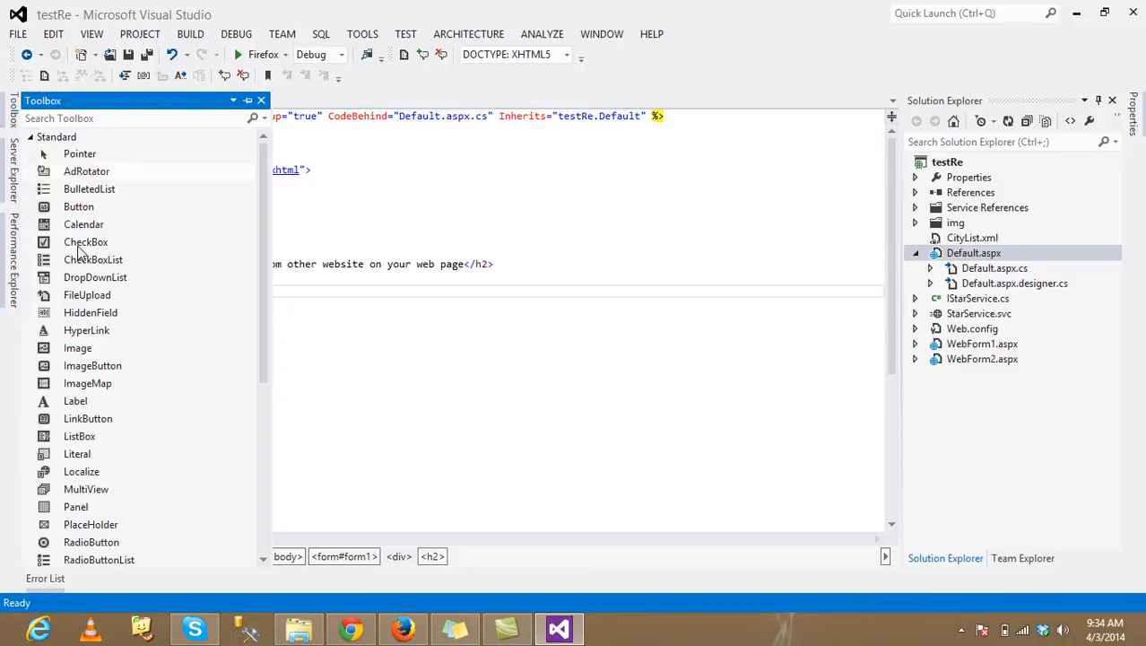
scroll("down", 3)
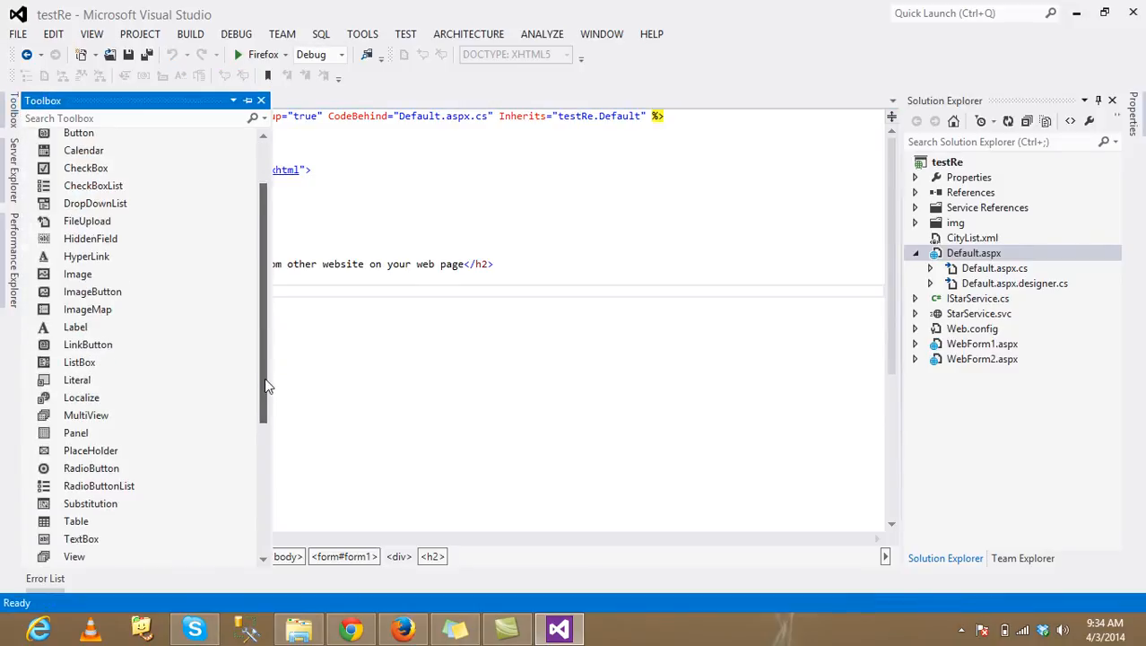
scroll("down", 3)
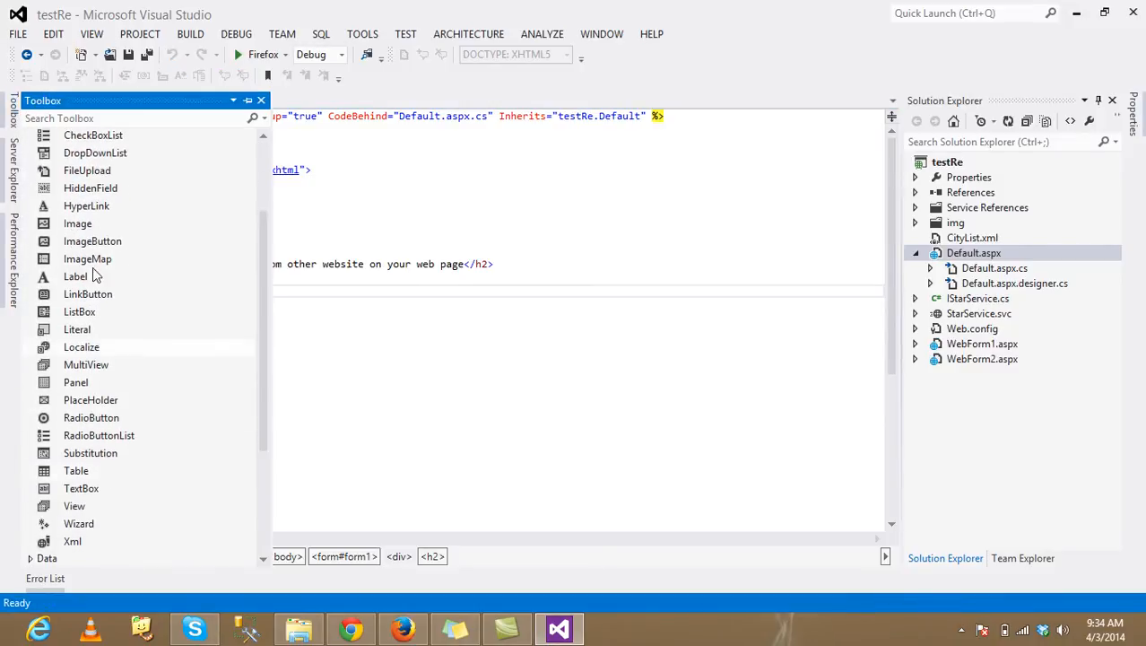
left_click(78, 329)
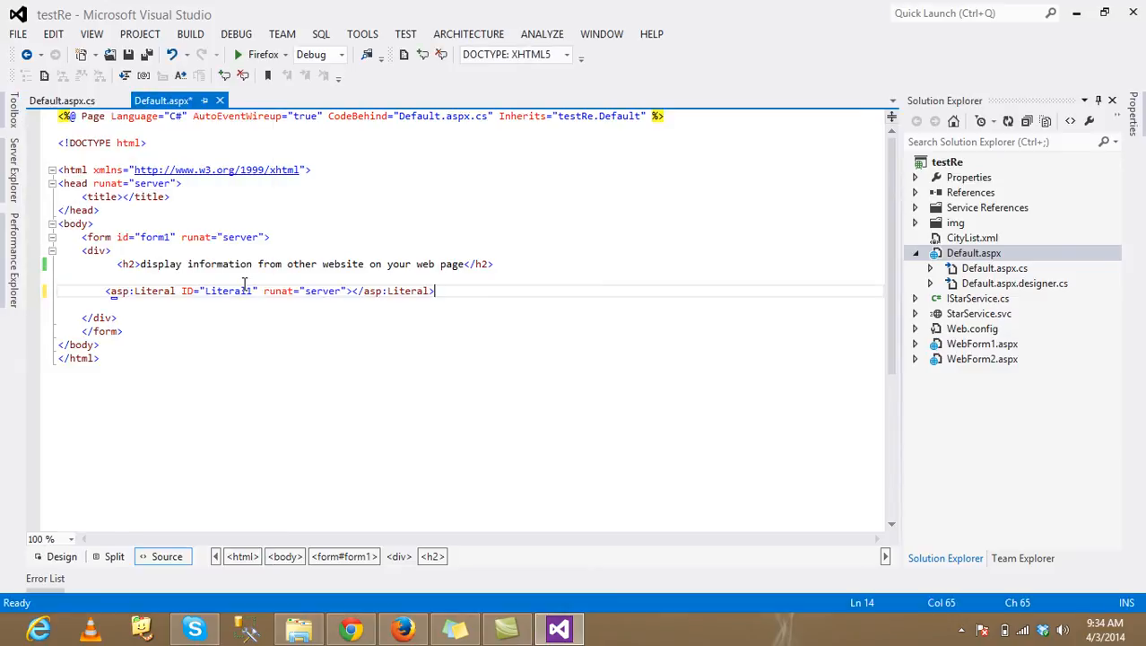
double_click(229, 291)
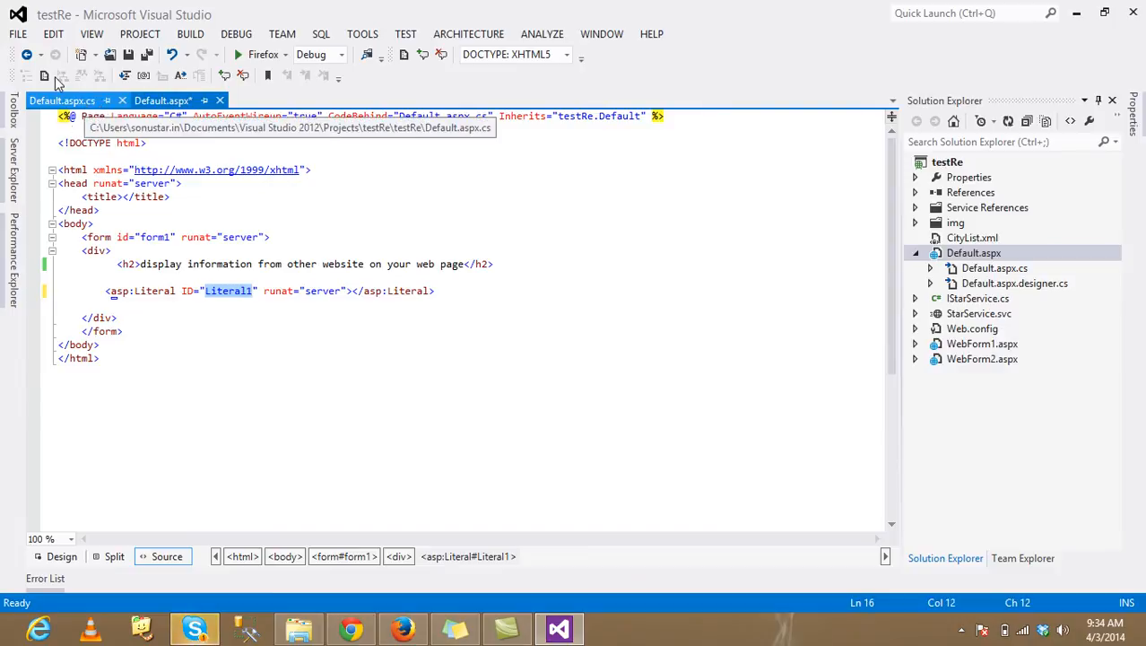
In Page_Load, assign the fetched google.com HTML in sHTML to Literal1.Text
left_click(61, 100)
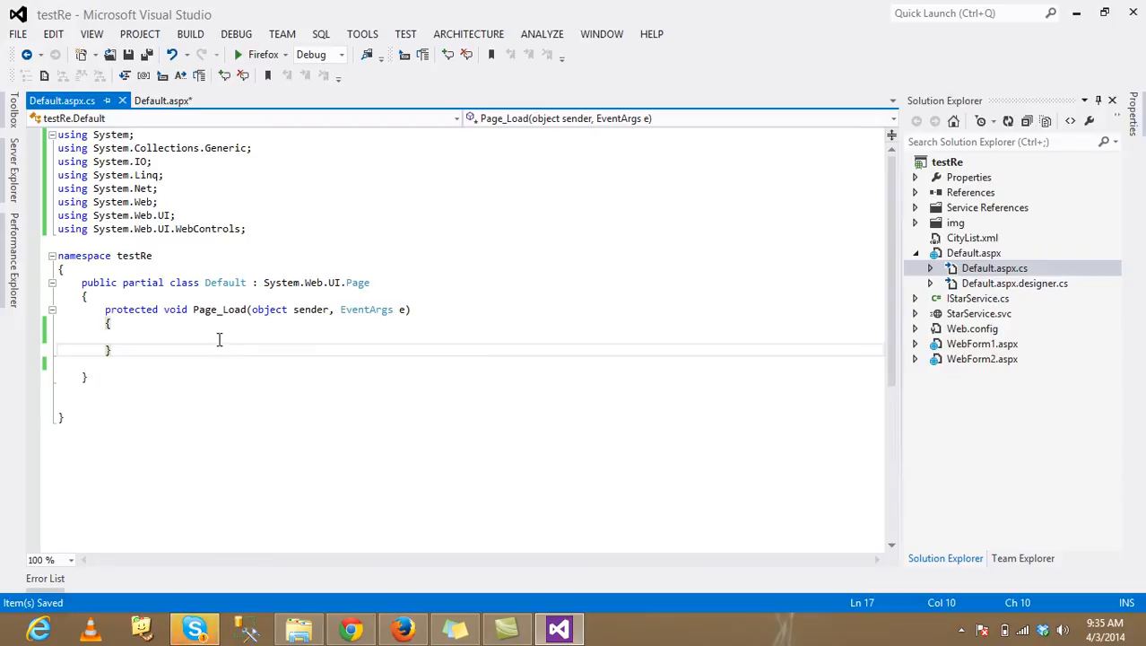
type("l")
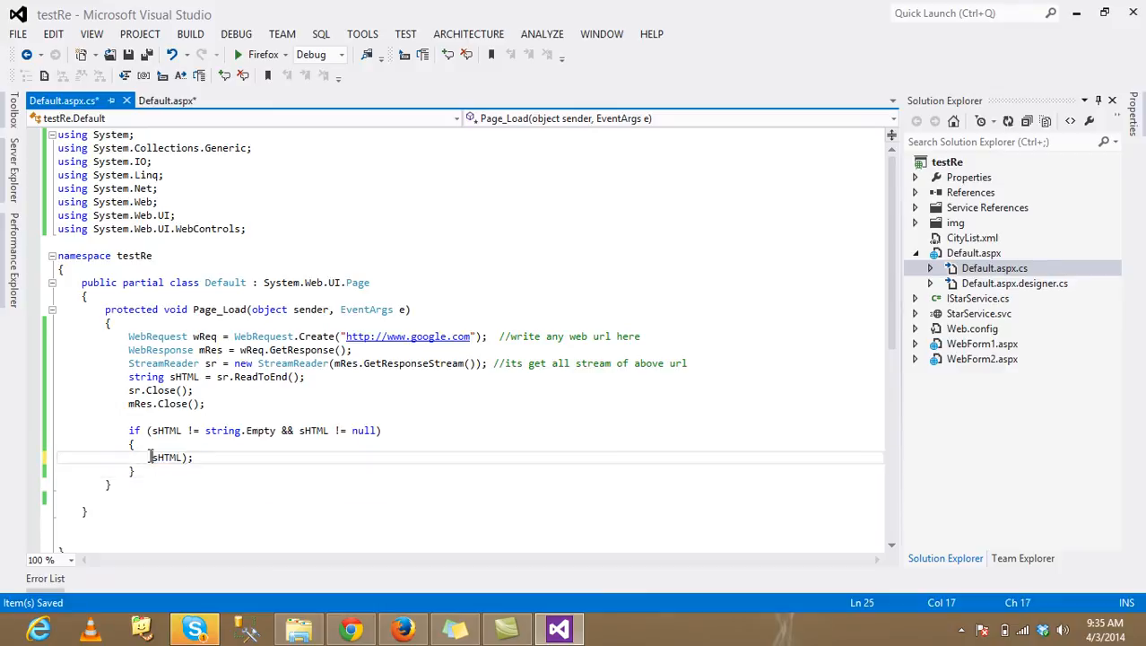
left_click(186, 457)
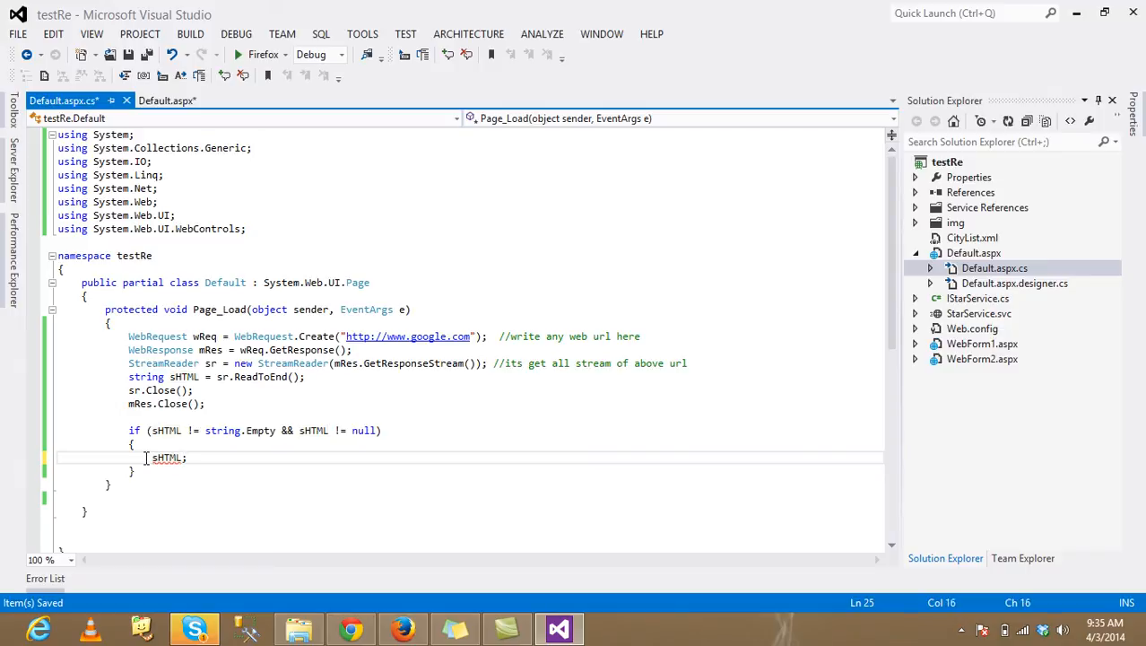
type("Literal1.Text")
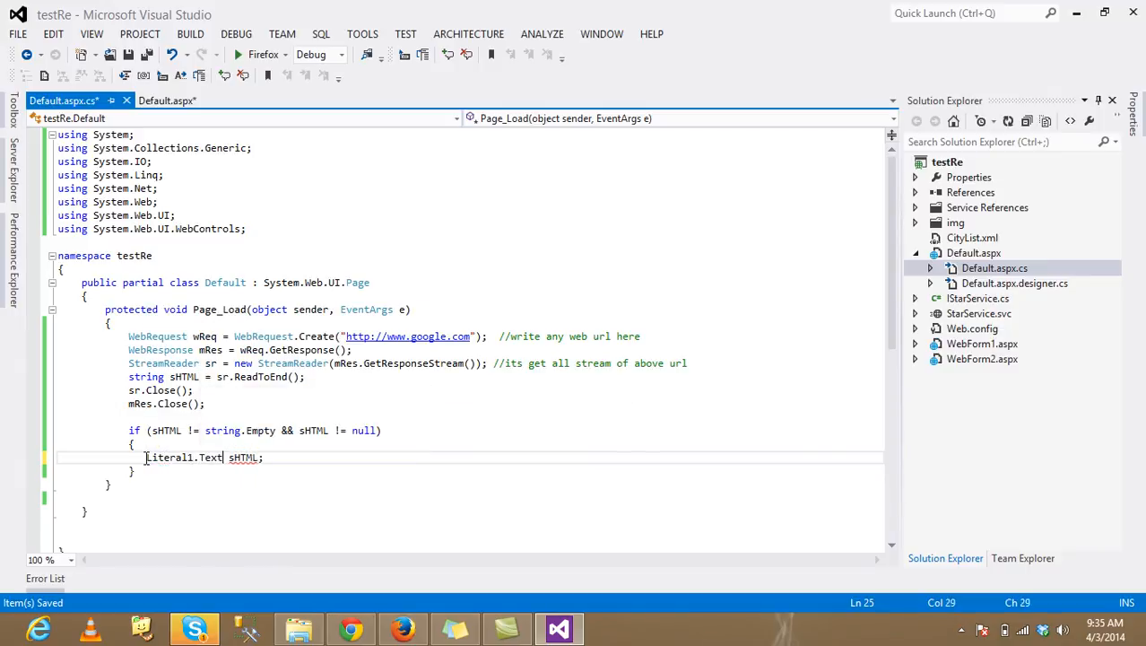
type("=")
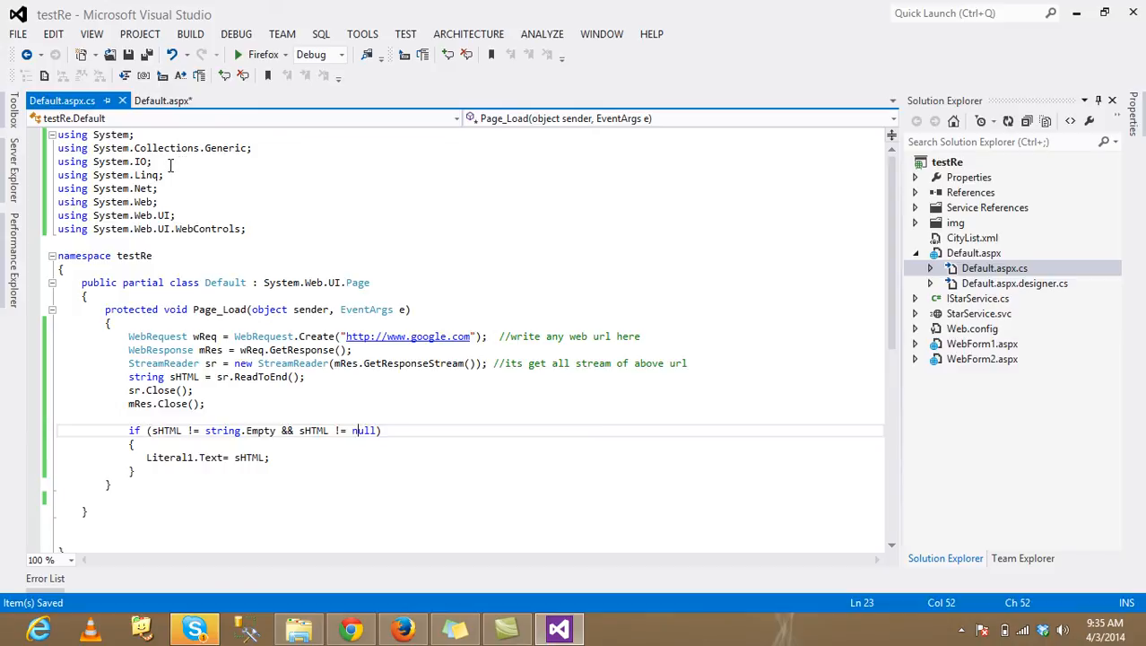
left_click(155, 161)
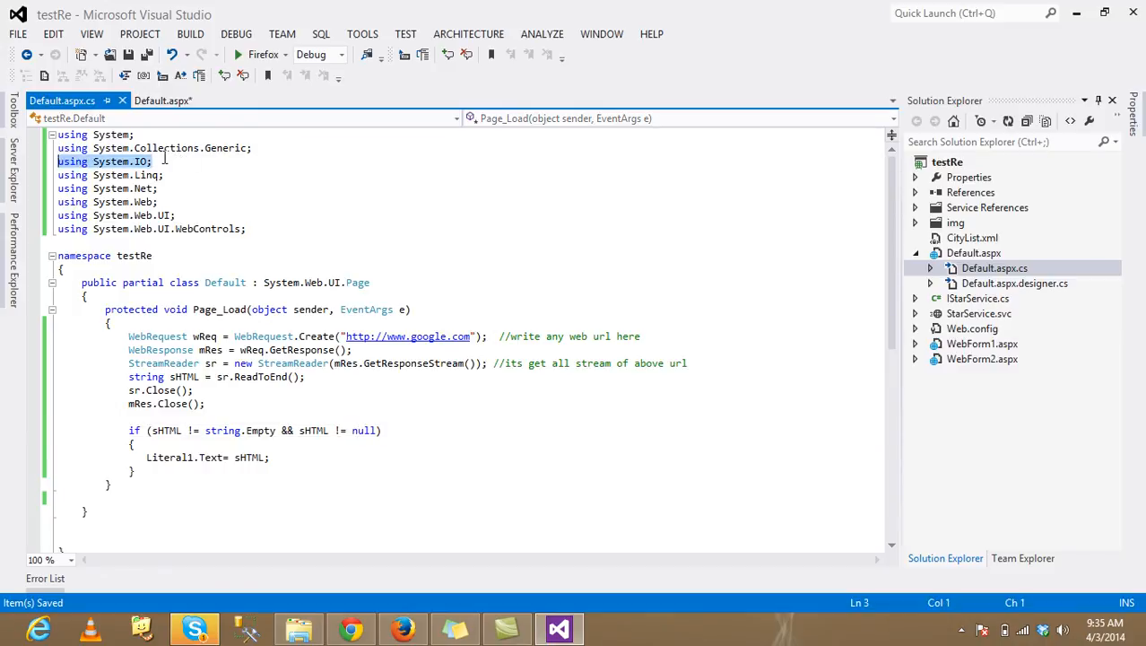
double_click(143, 189)
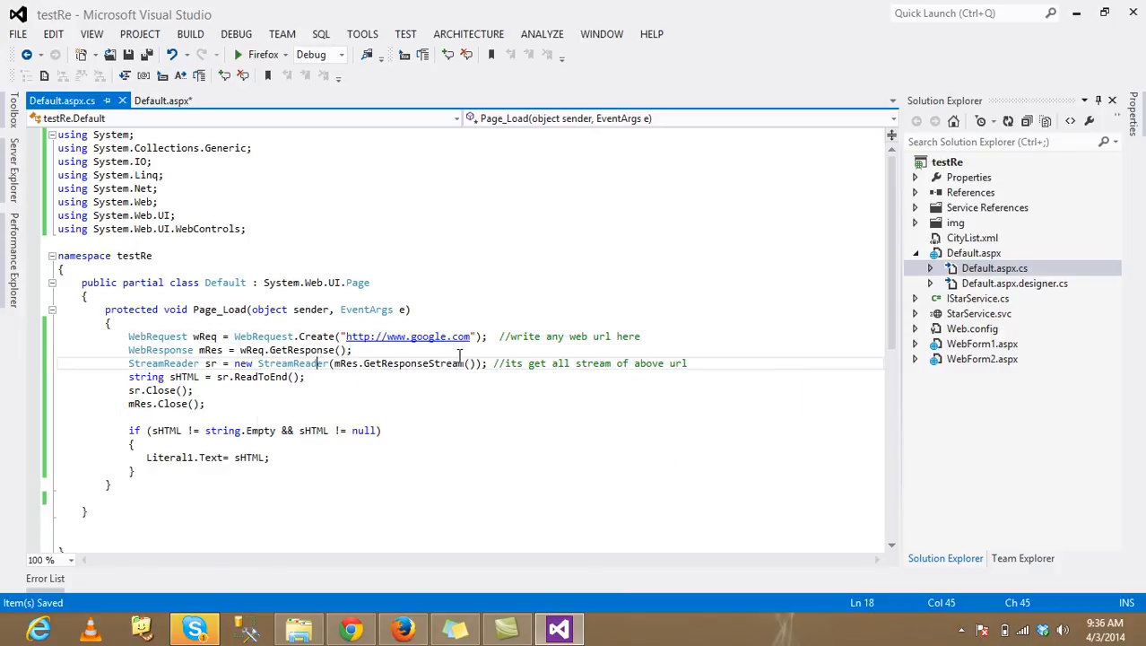
double_click(413, 363)
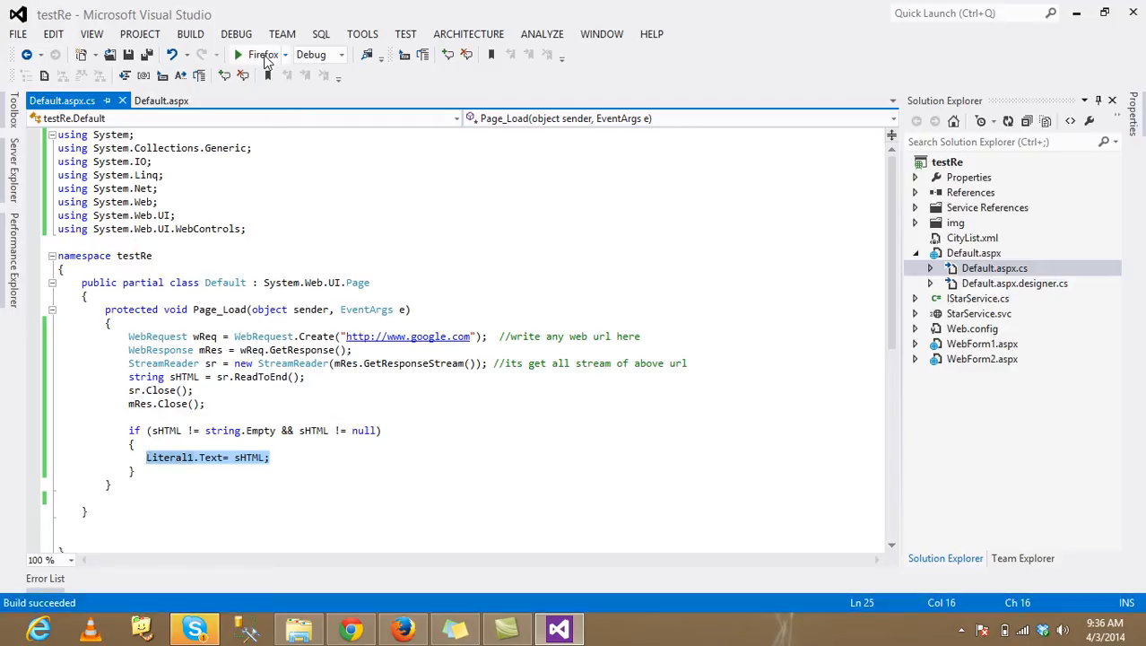
Build and run the site in Firefox from the toolbar Start button
left_click(239, 54)
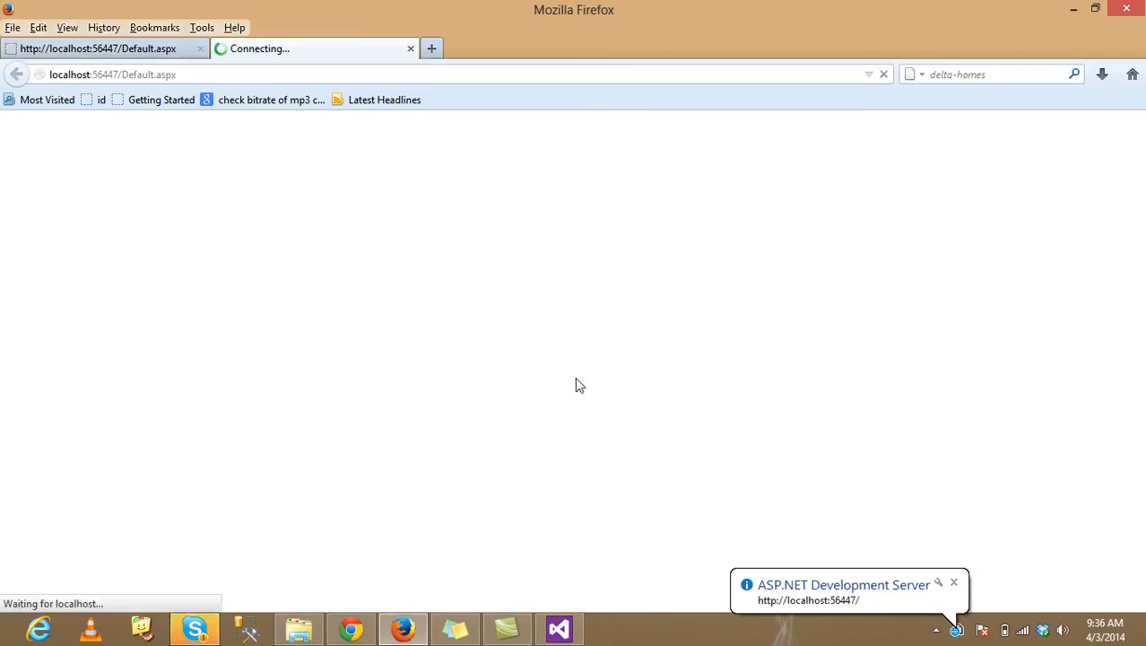
mouse_move(515, 269)
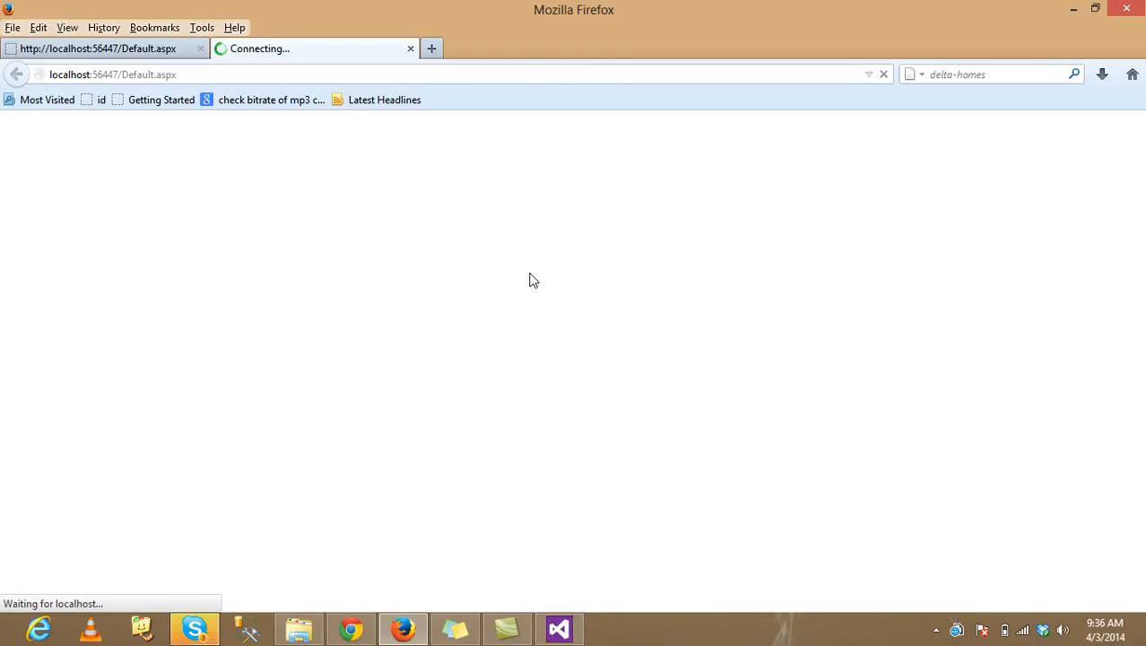
mouse_move(431, 295)
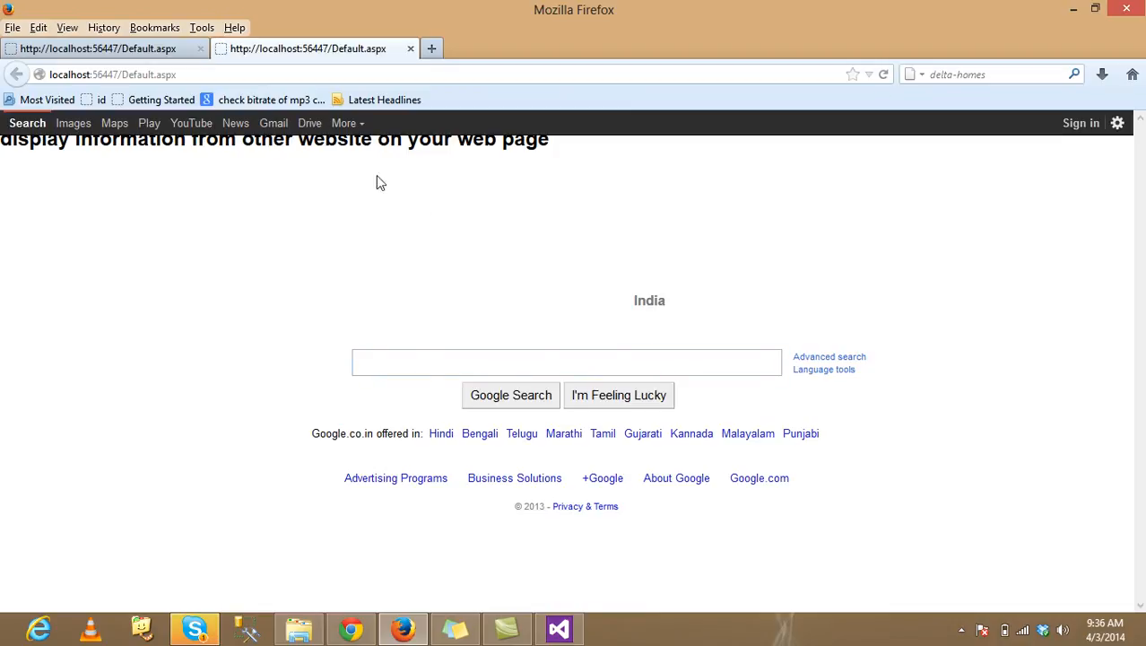
mouse_move(686, 372)
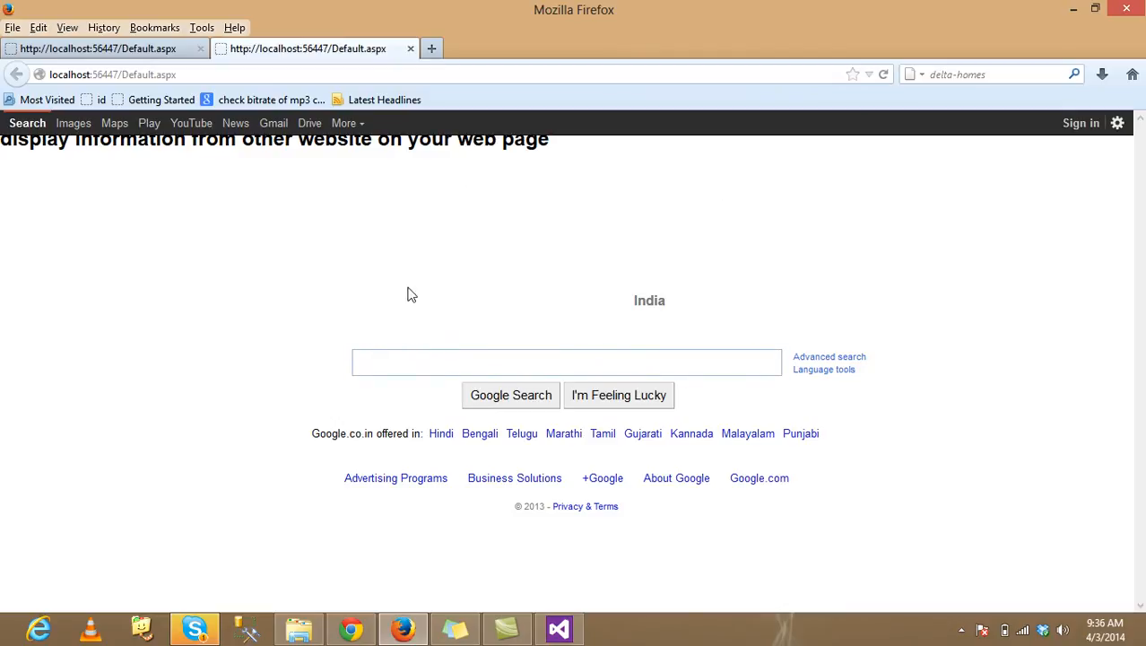
Confirm Google's homepage renders under the heading, then return to Visual Studio
left_click(112, 74)
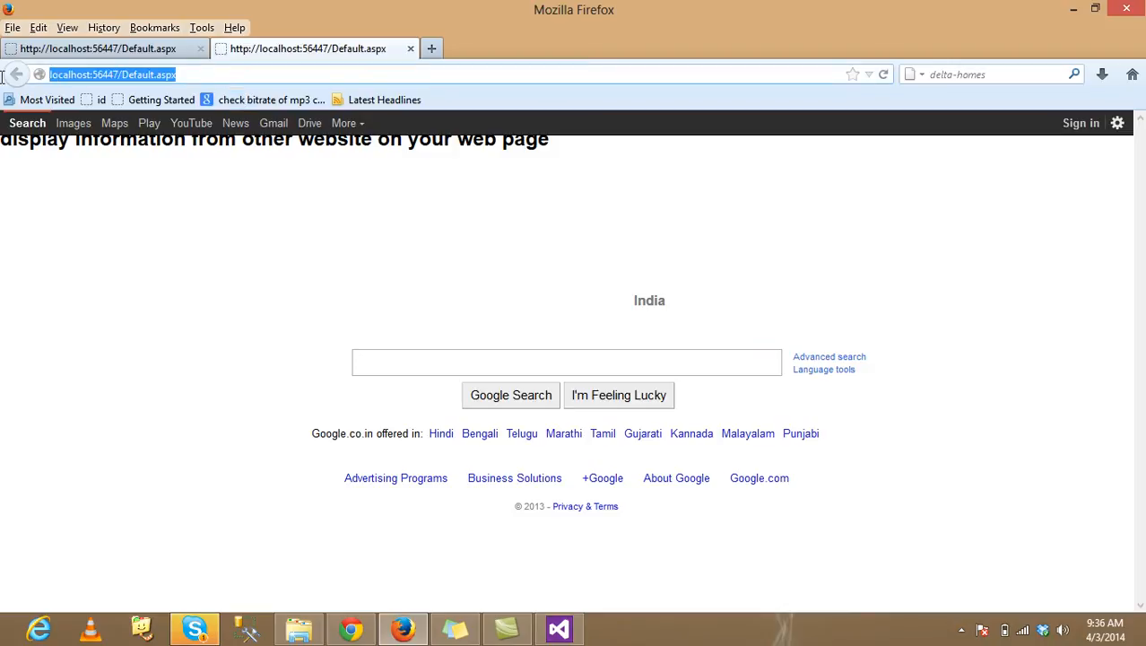
mouse_move(535, 404)
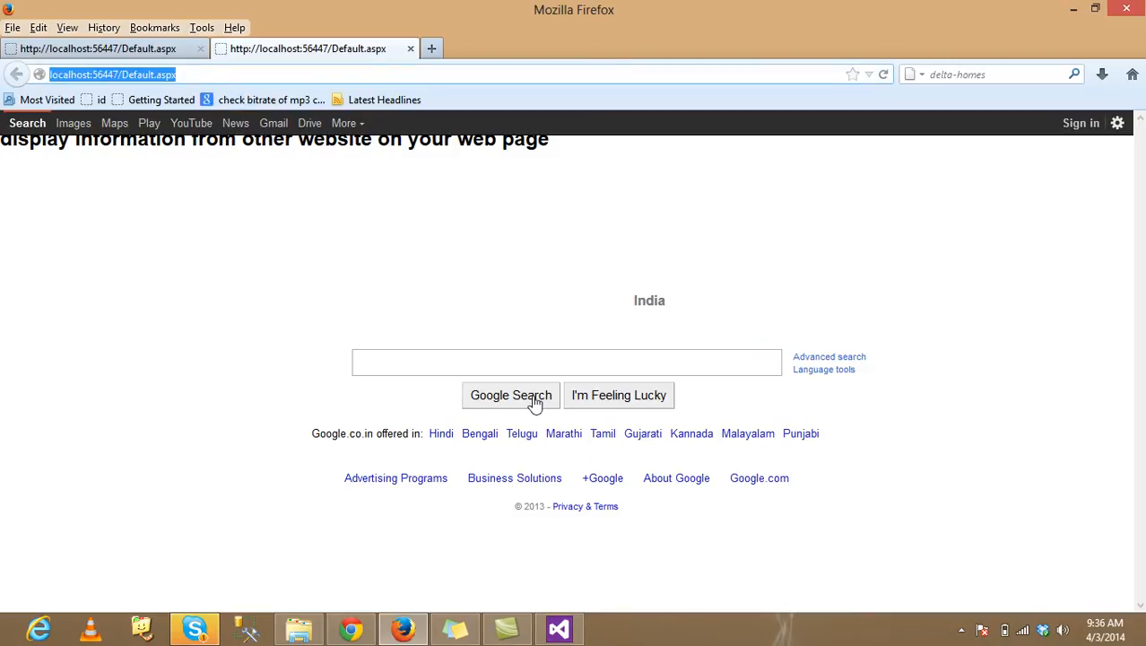
mouse_move(558, 608)
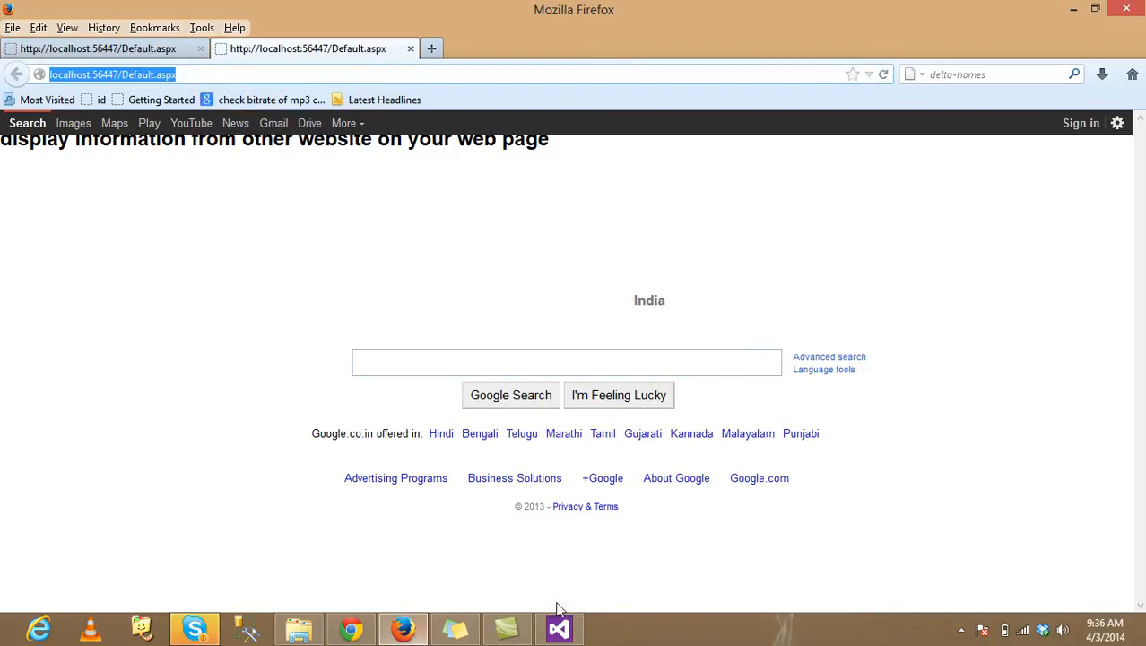
left_click(558, 627)
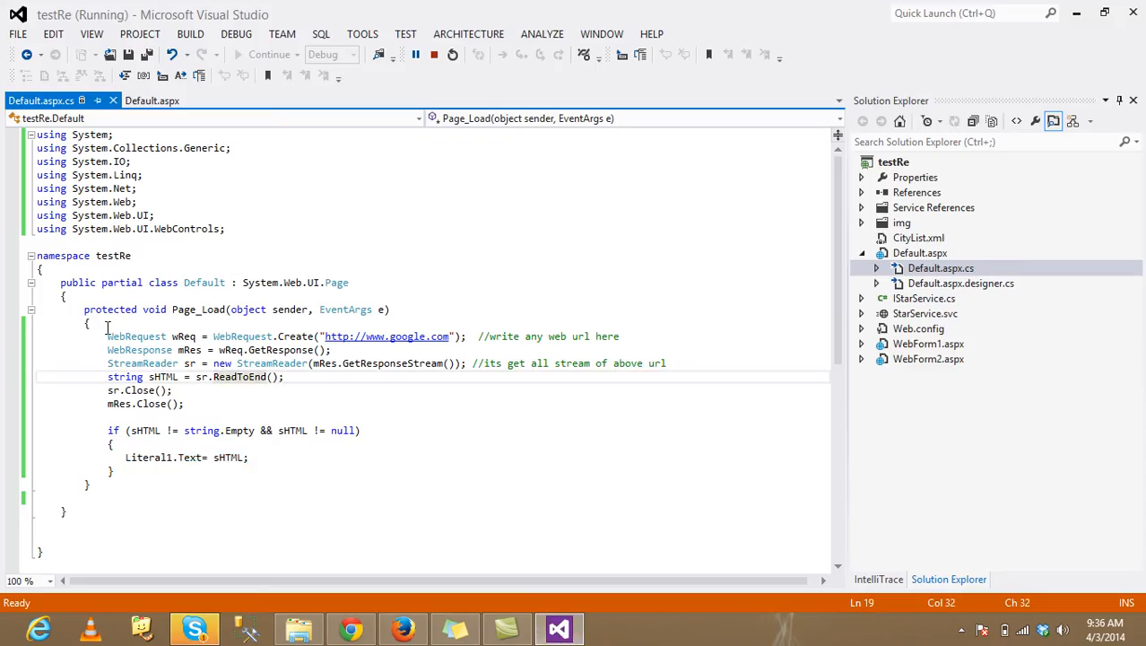
left_click_drag(108, 336, 126, 471)
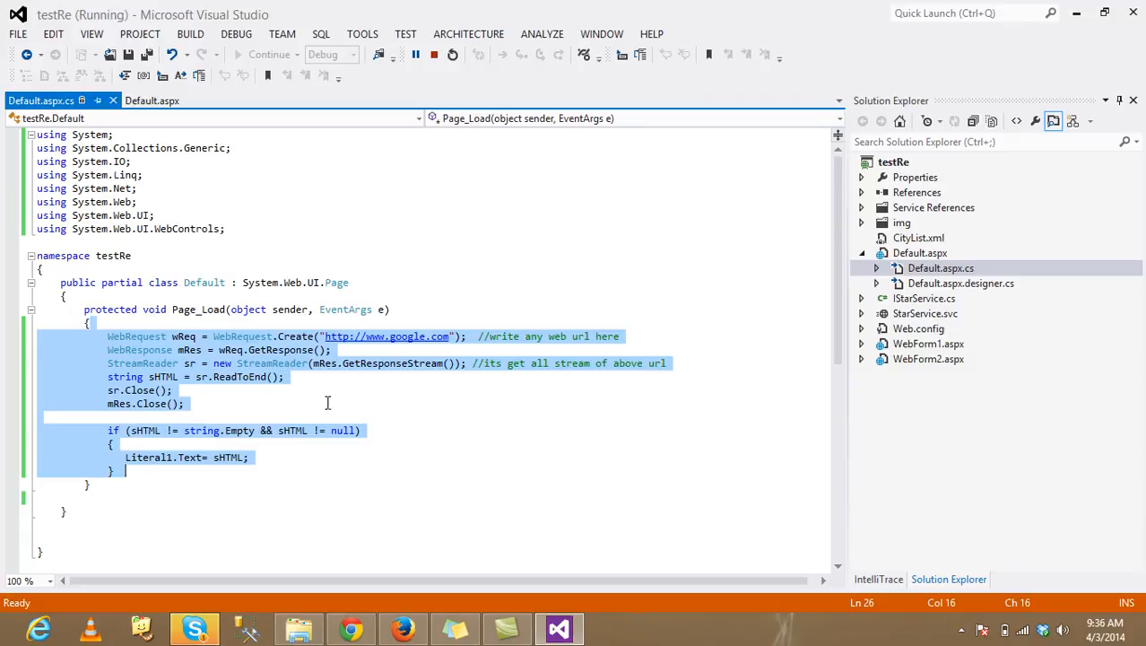